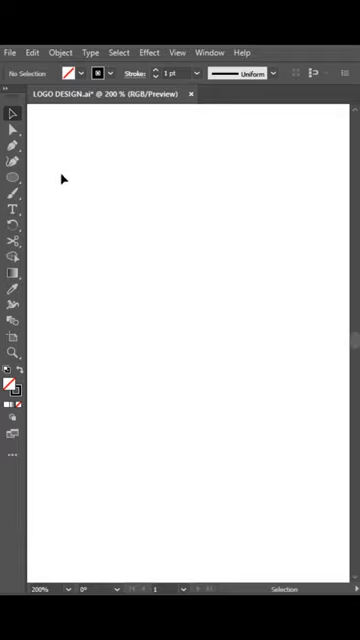
# - Drag out the first crescent moon outline across the white artboard
pyautogui.moveTo(40, 225); pyautogui.dragTo(230, 420)
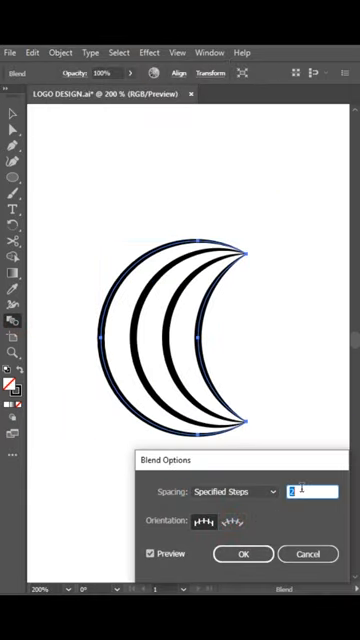
# - Confirm a higher Specified Steps count so evenly spaced black curved stripes fill the crescent
pyautogui.click(244, 554)
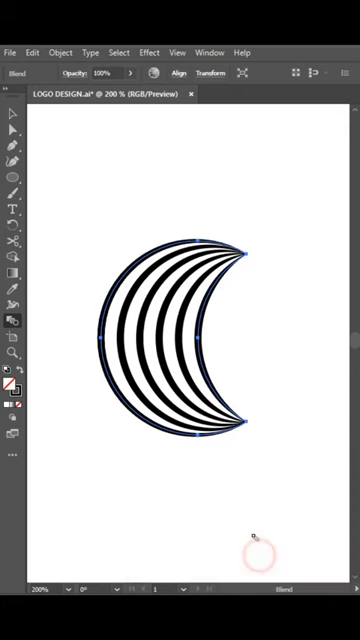